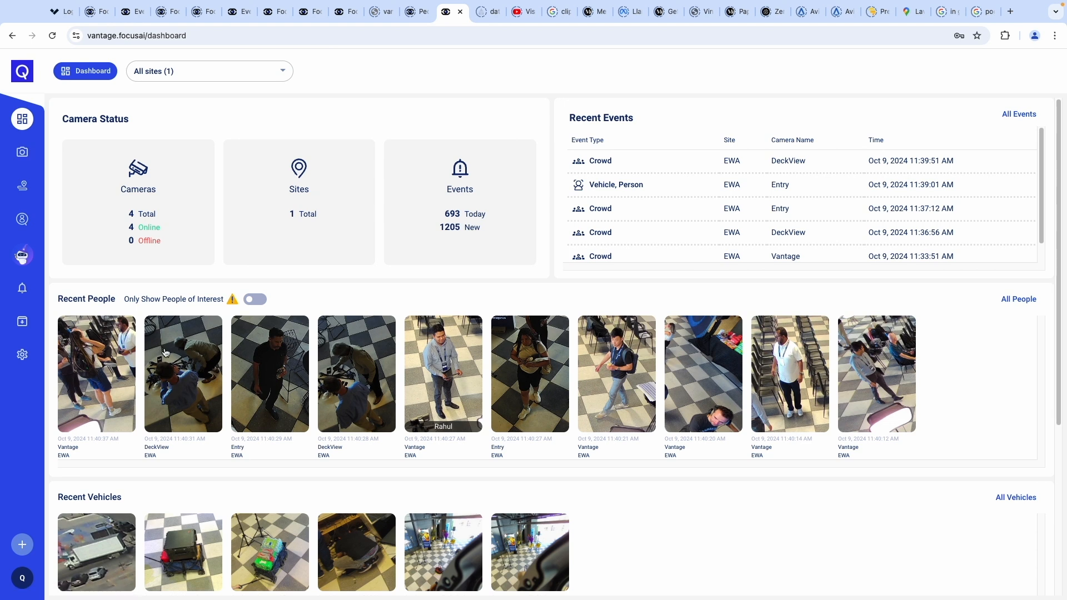
mouse_move(181, 356)
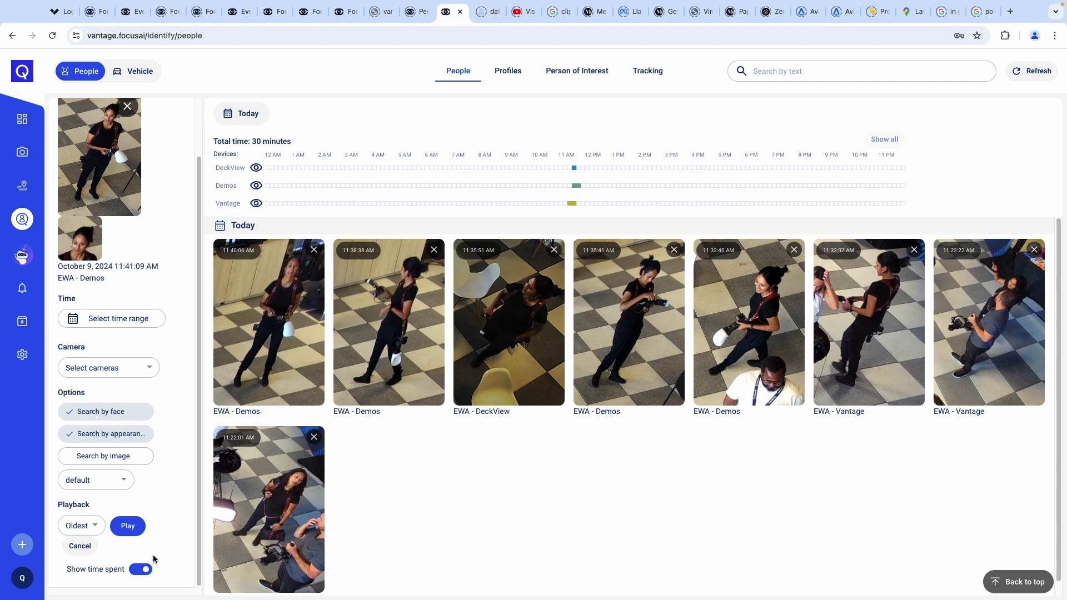
mouse_move(110, 539)
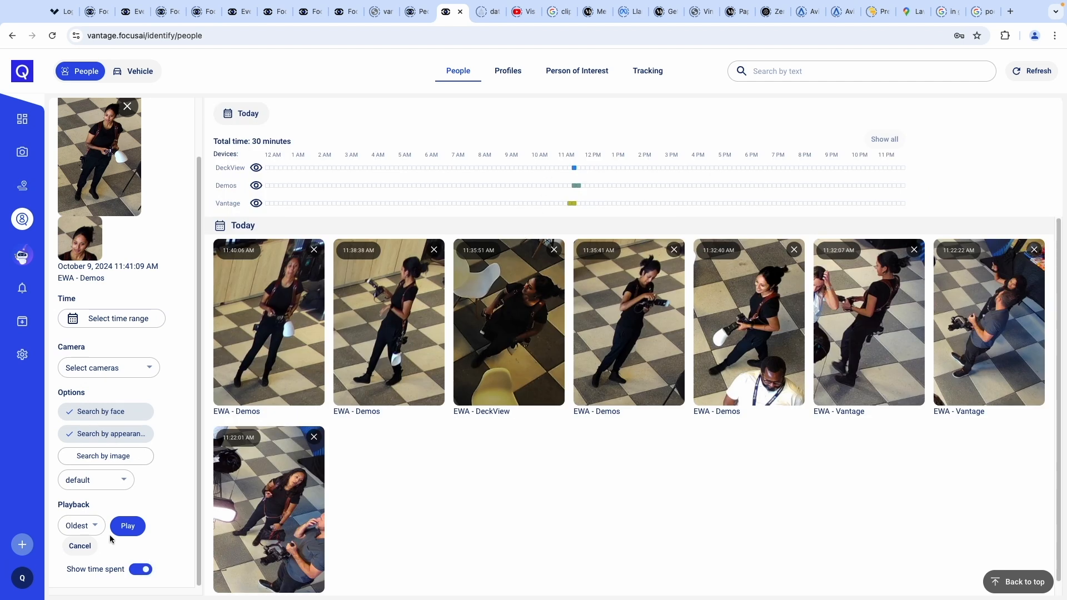
- Play the woman's recorded sightings on the floor plan and camera video, then exit playback
click(127, 526)
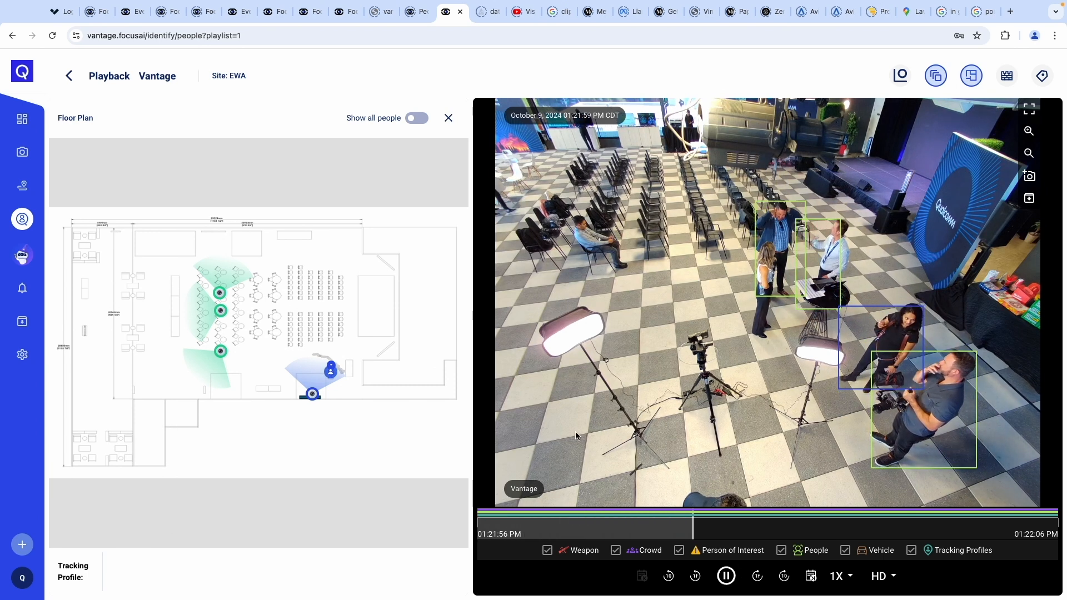
click(799, 522)
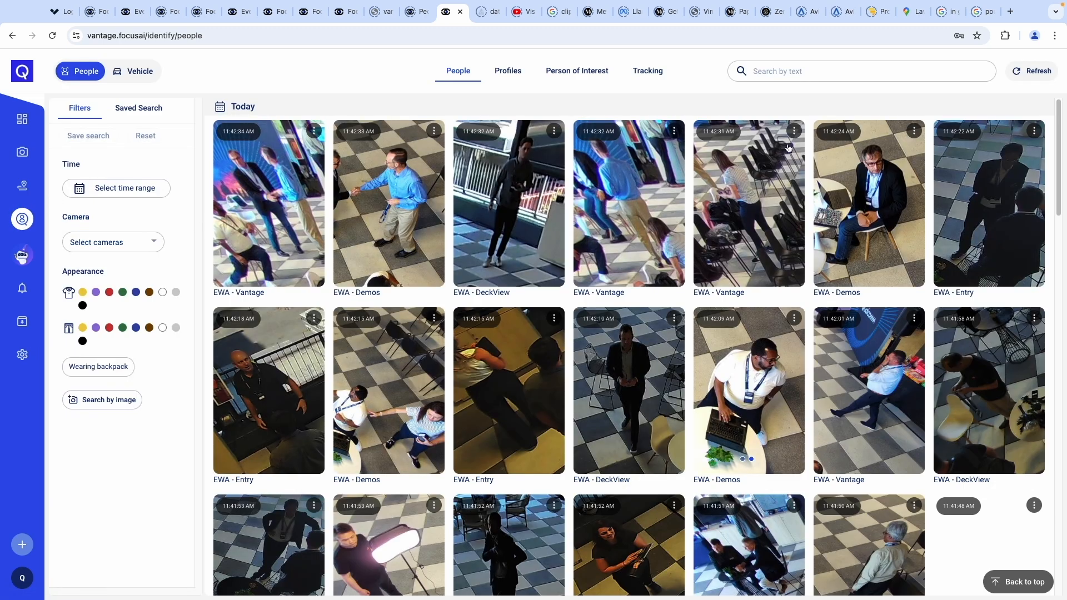
- Rerun the 'person in shorts' text search from the search history
click(861, 71)
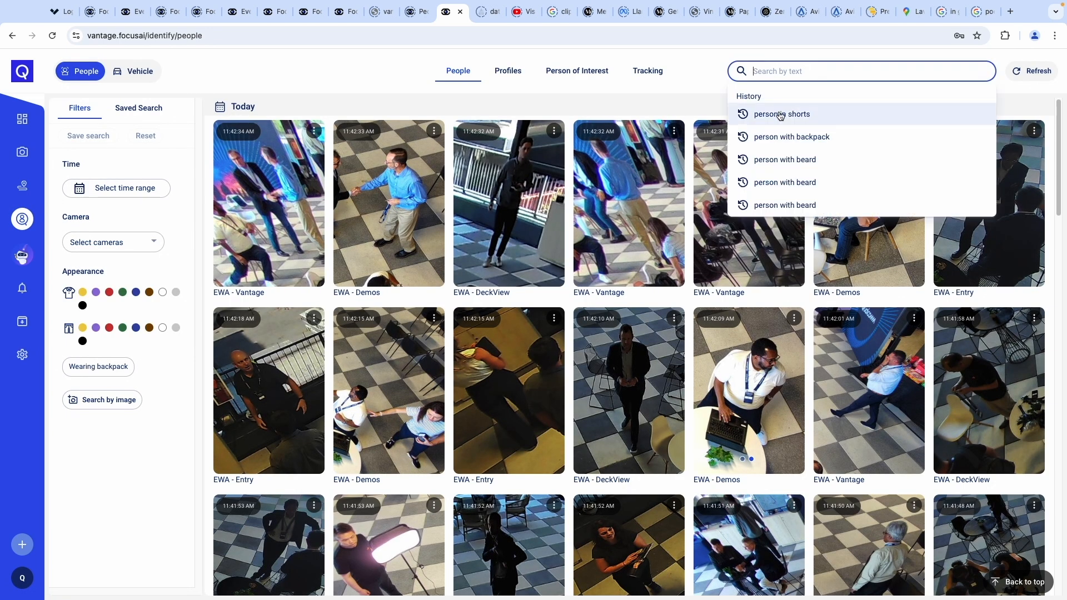
click(781, 114)
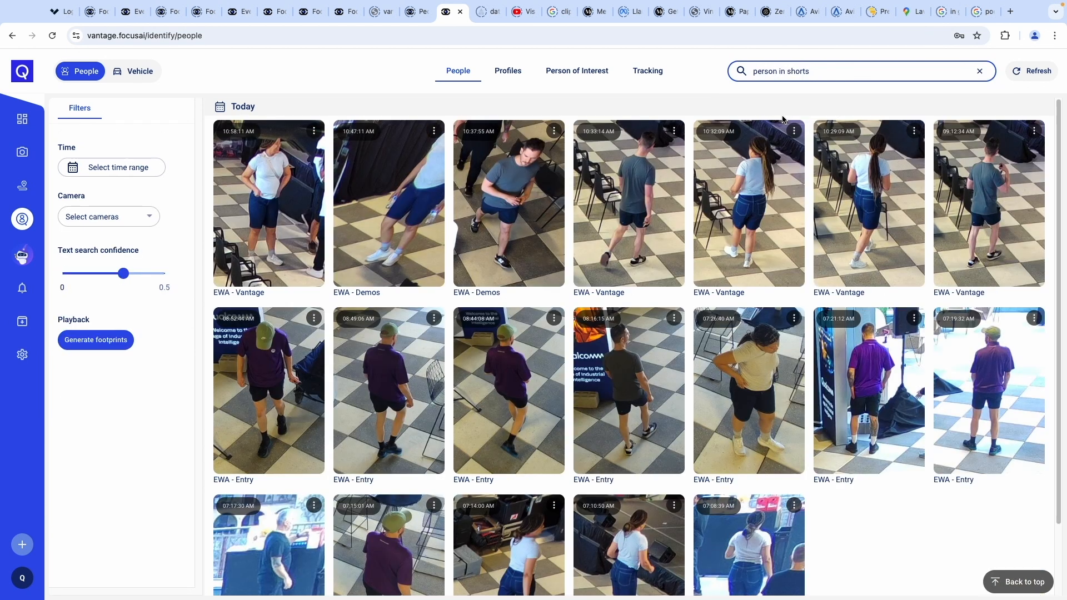
mouse_move(794, 115)
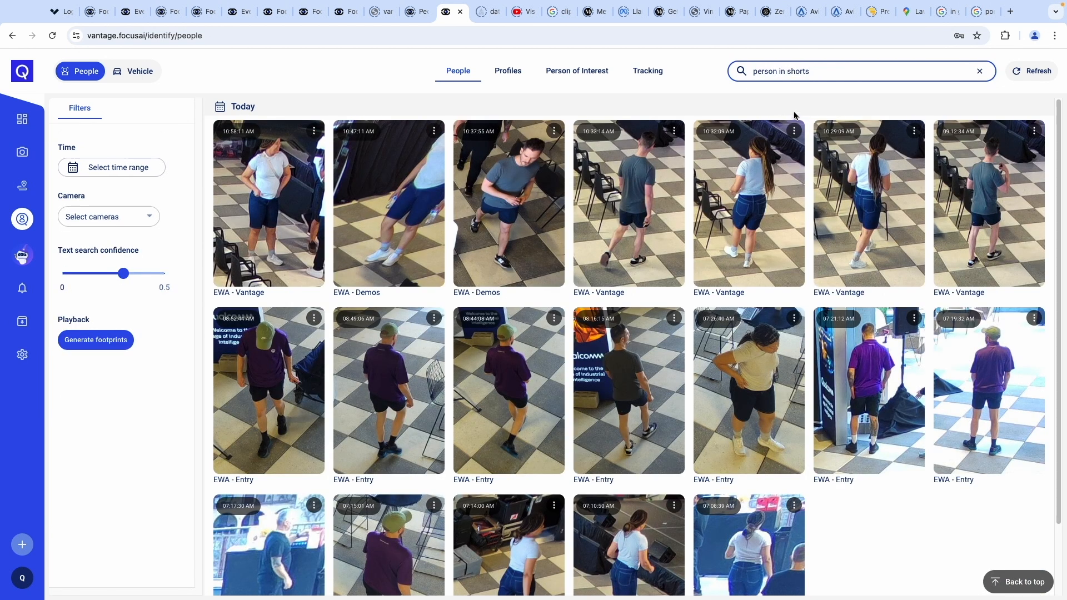
- Go to Alerts and start a new alert to see the alert type choices
click(23, 287)
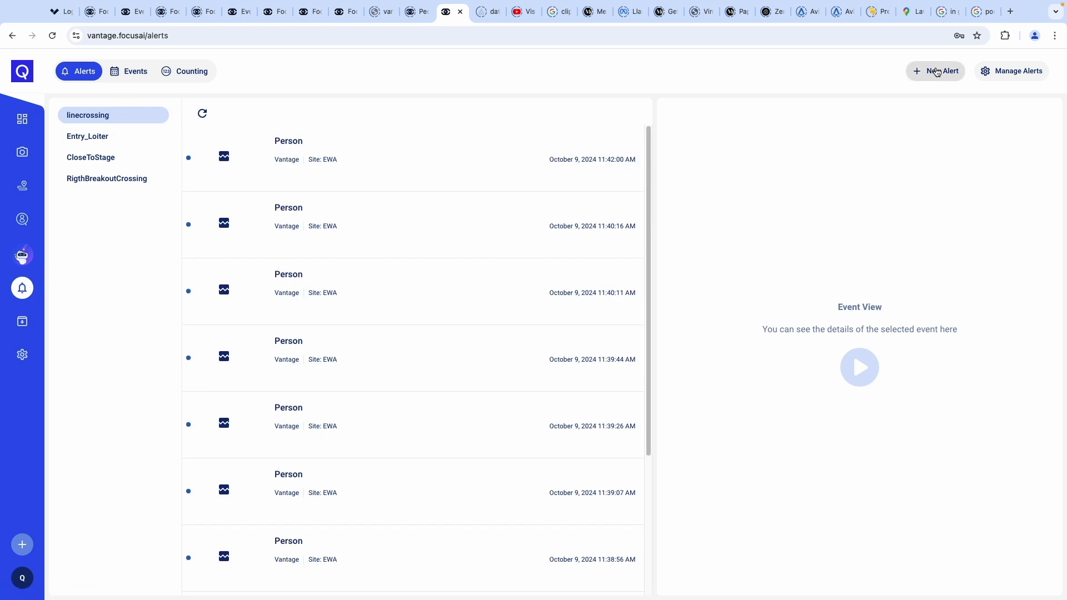
click(935, 71)
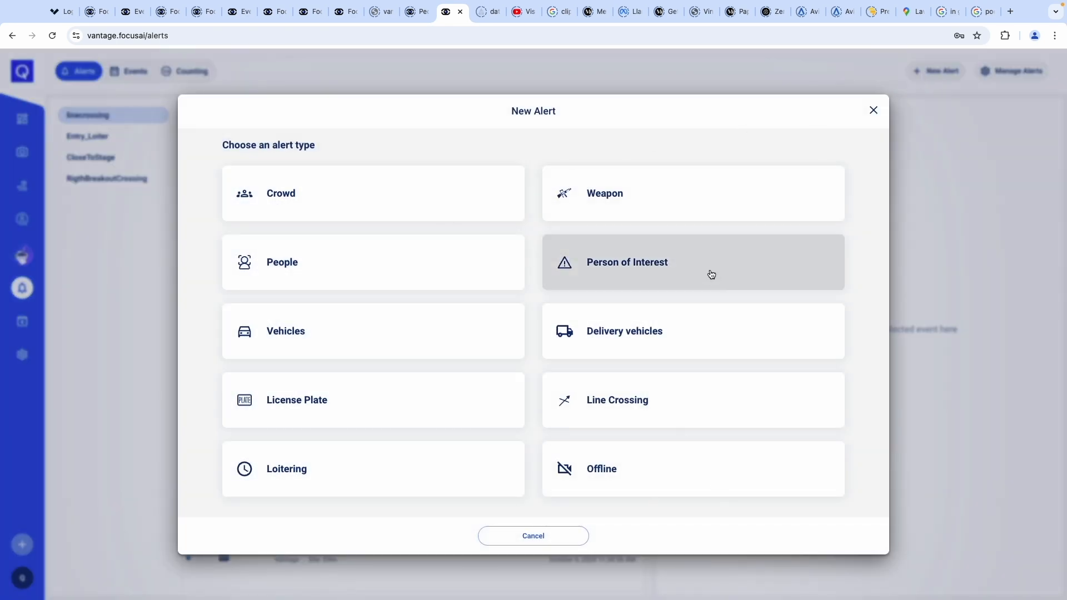
mouse_move(378, 459)
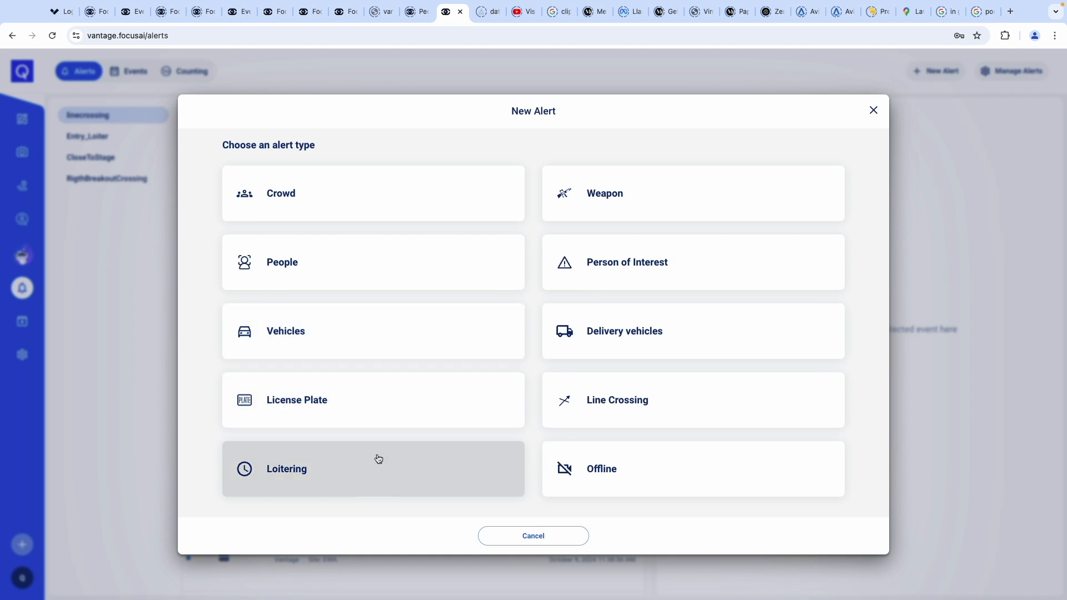
mouse_move(1056, 220)
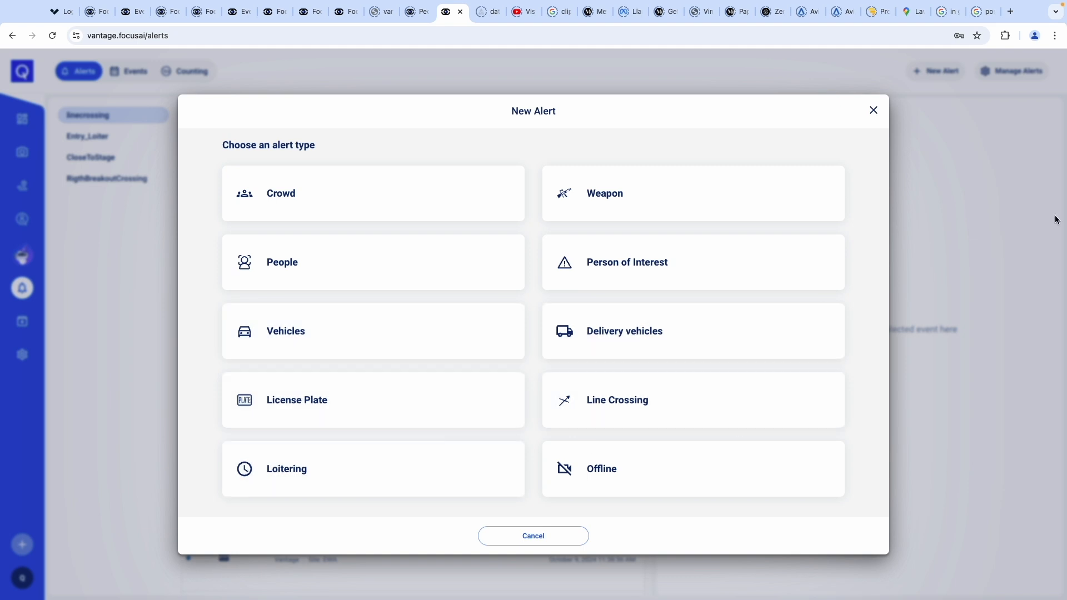
- Ask Merlin when Suds was first seen today and play the returned Entry camera clip
click(128, 71)
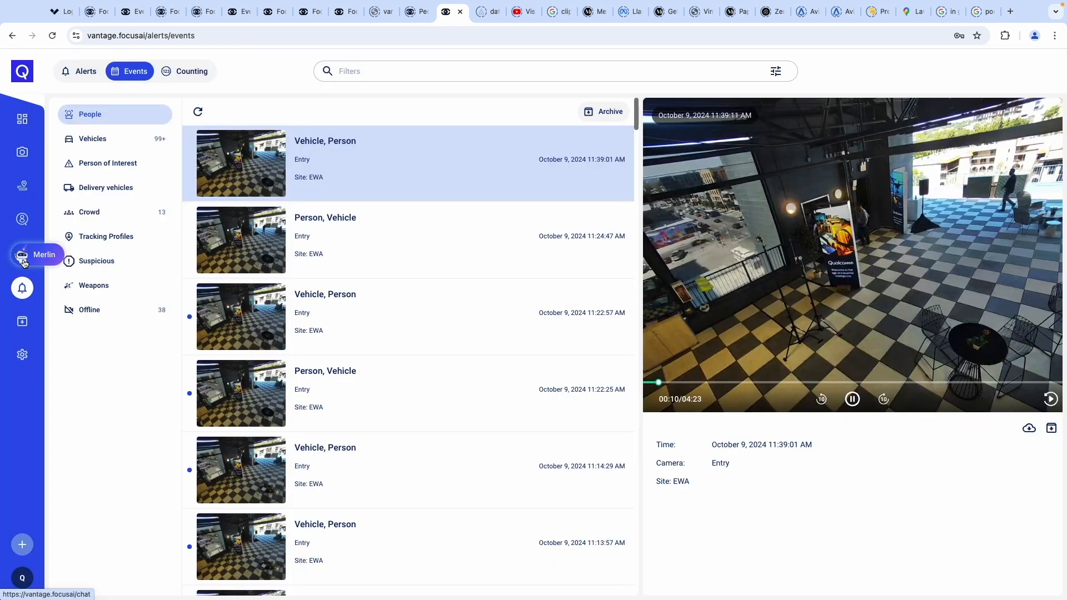
click(38, 254)
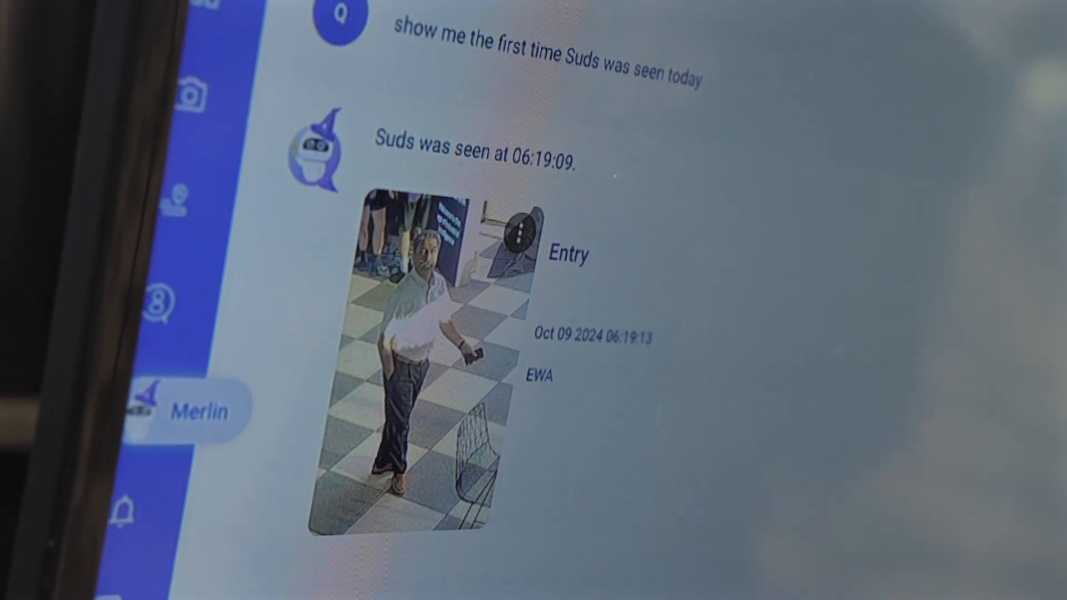
click(138, 235)
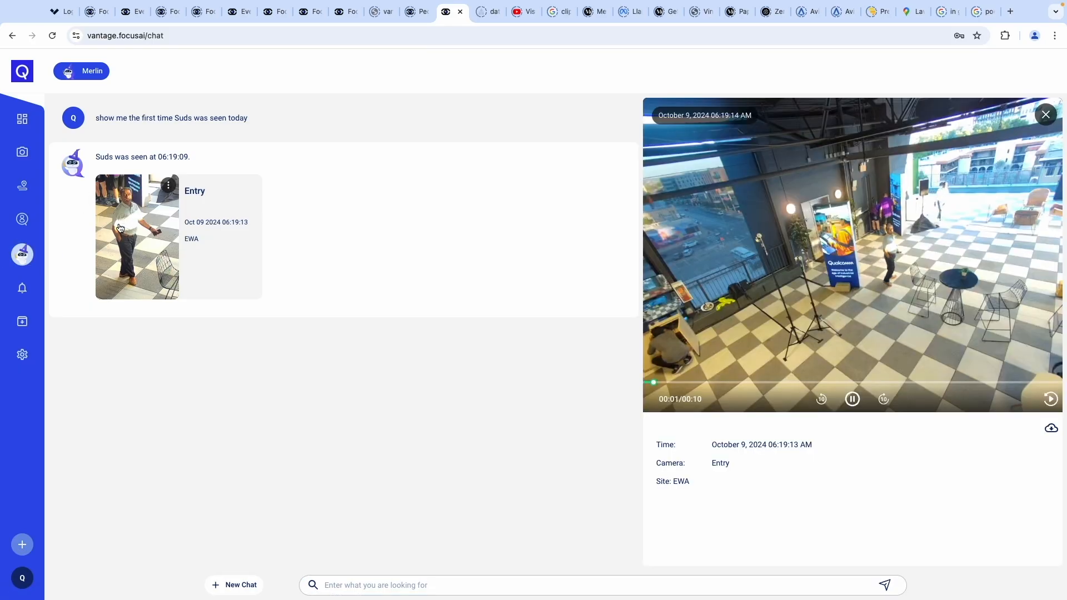